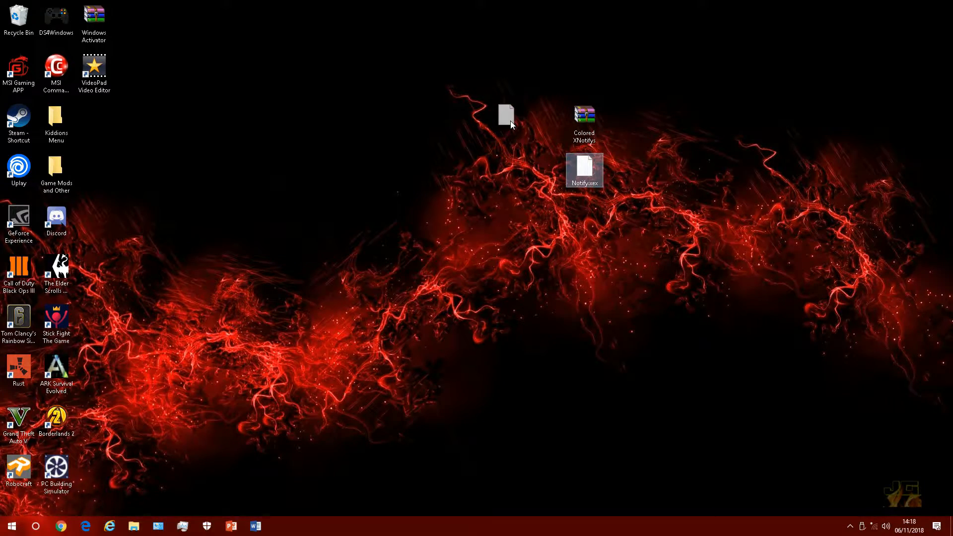
Step: Move Notify.xex beside the Colored XNotifys archive on the desktop
{"action": "left_click_drag", "start_coordinate": [584, 170], "coordinate": [508, 120]}
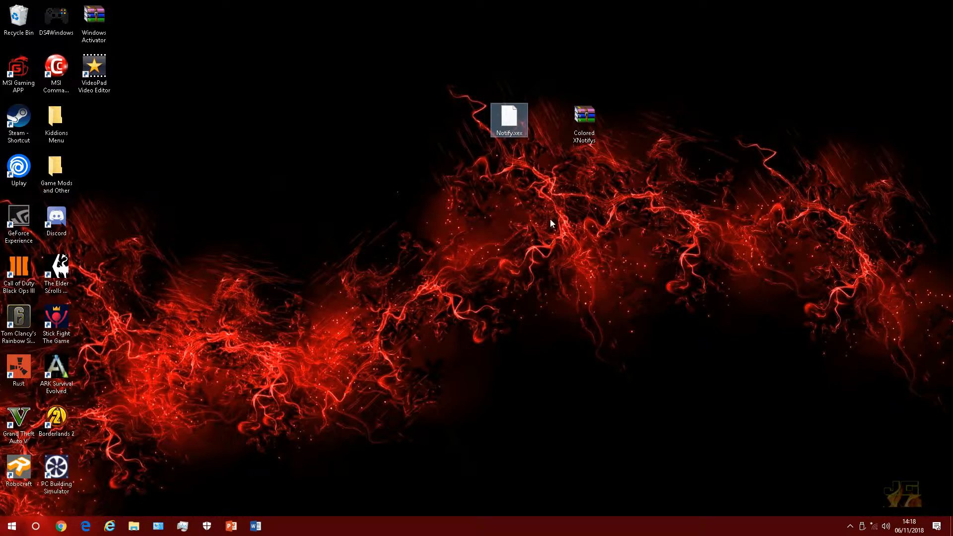
{"action": "double_click", "coordinate": [582, 113]}
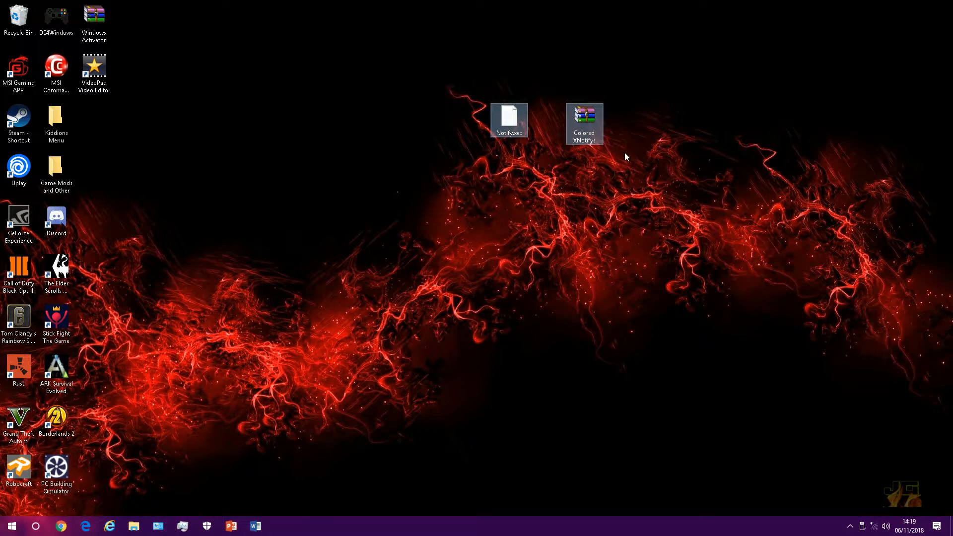
Step: Copy the Colored XNotifys folder onto the ESD-USB (D:) drive and view its notification styles
{"action": "left_click", "coordinate": [133, 526]}
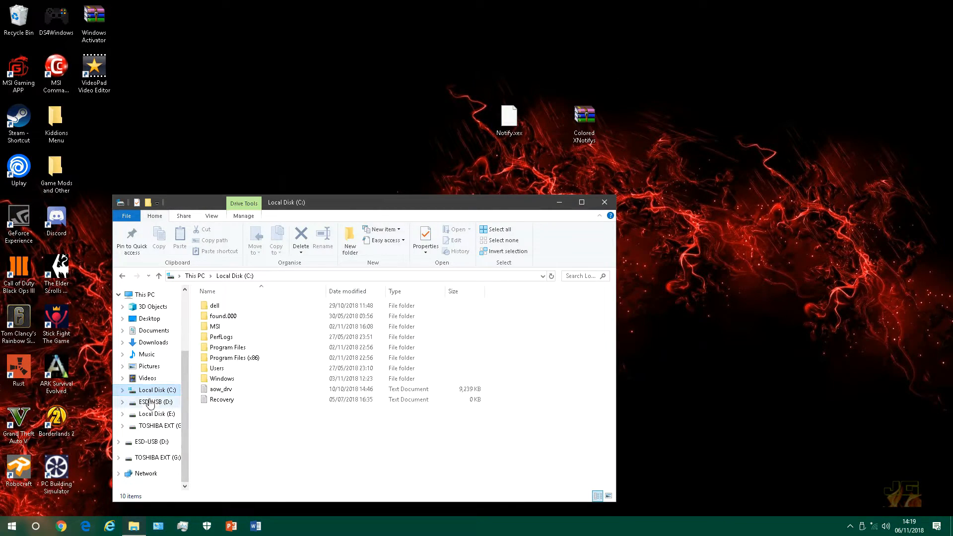
{"action": "left_click", "coordinate": [156, 401]}
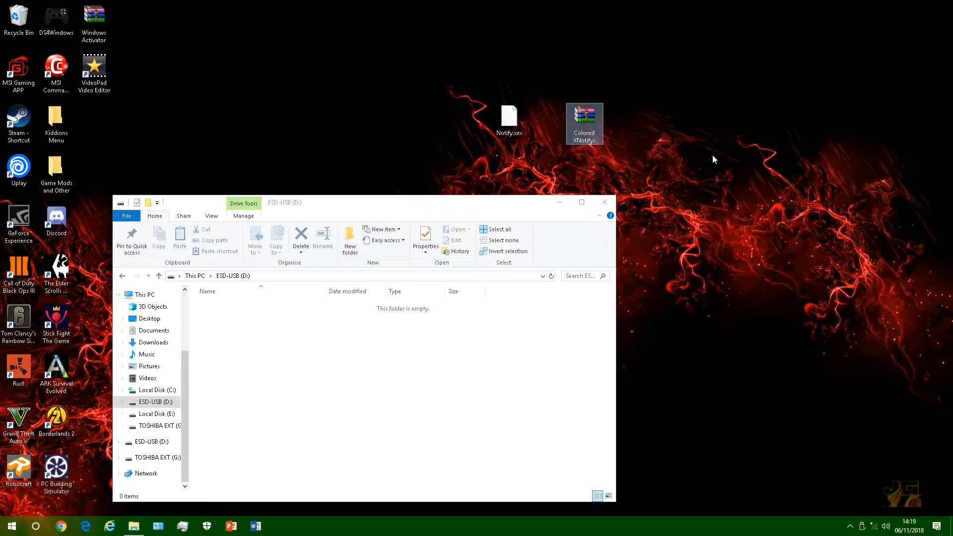
{"action": "double_click", "coordinate": [583, 124]}
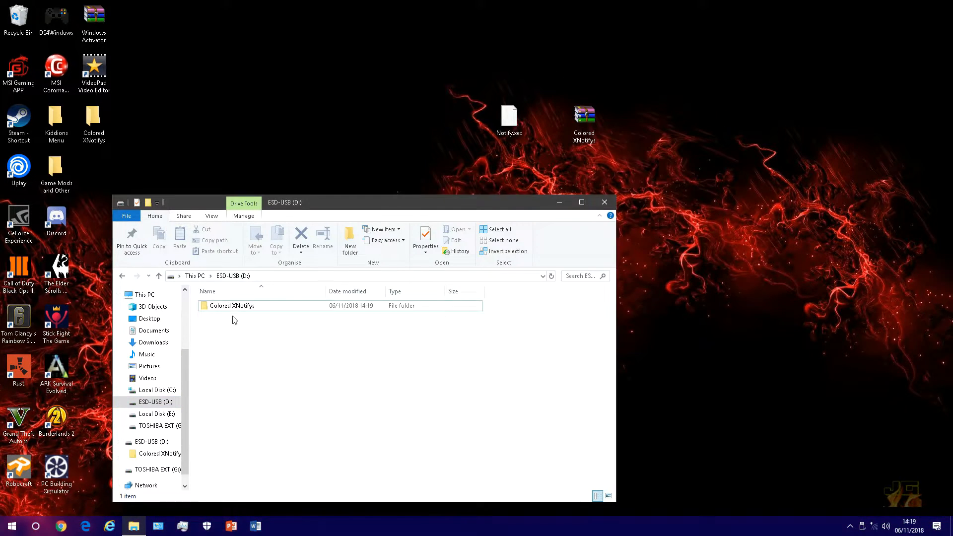
{"action": "double_click", "coordinate": [231, 305]}
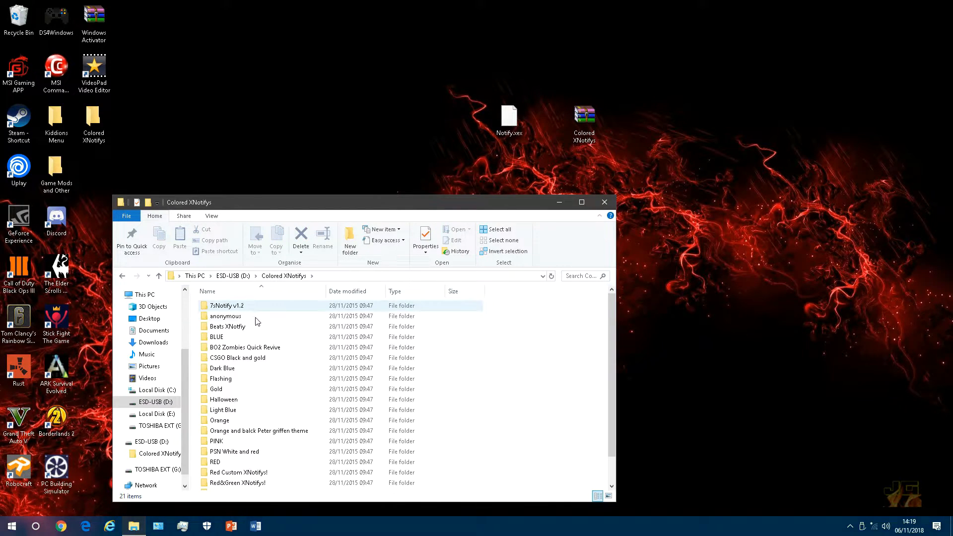
{"action": "left_click", "coordinate": [604, 201]}
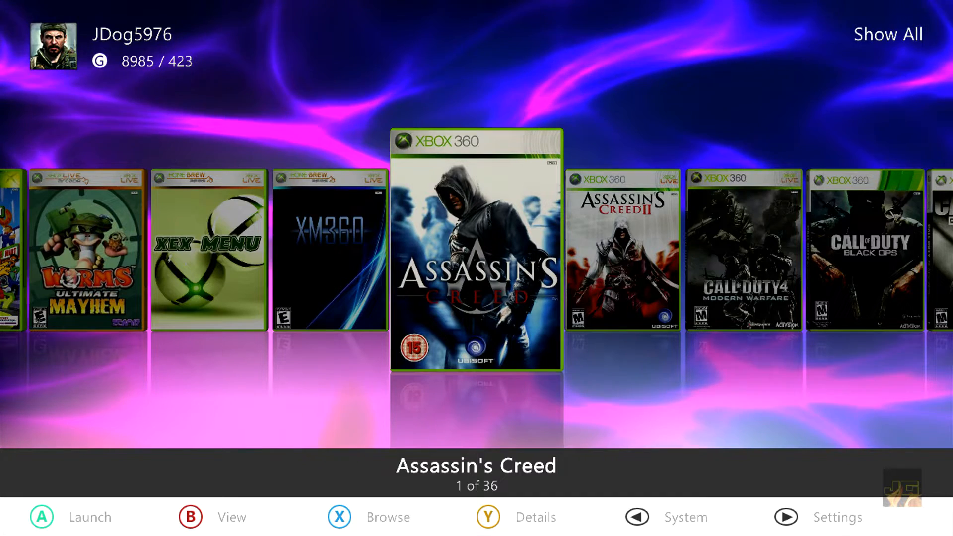
{"action": "left_click", "coordinate": [636, 517]}
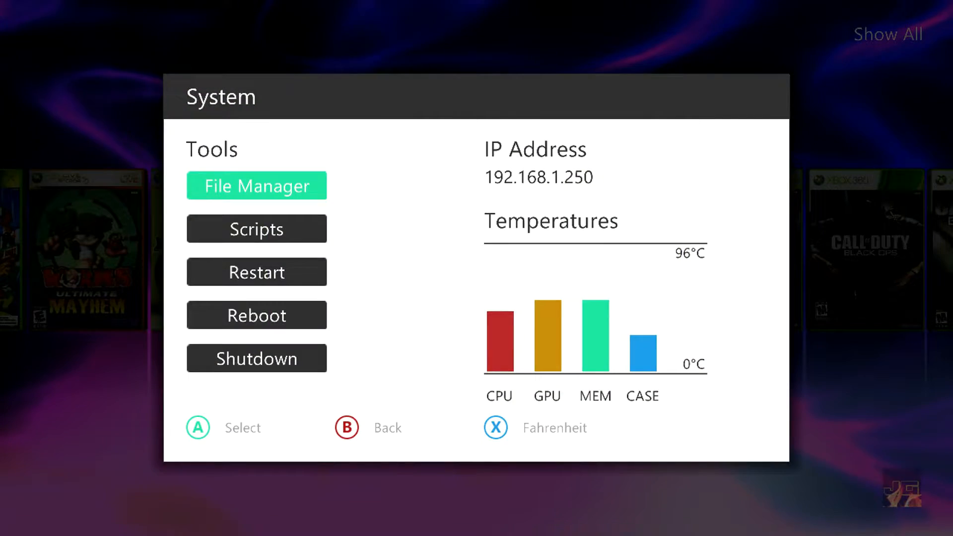
{"action": "left_click", "coordinate": [256, 186]}
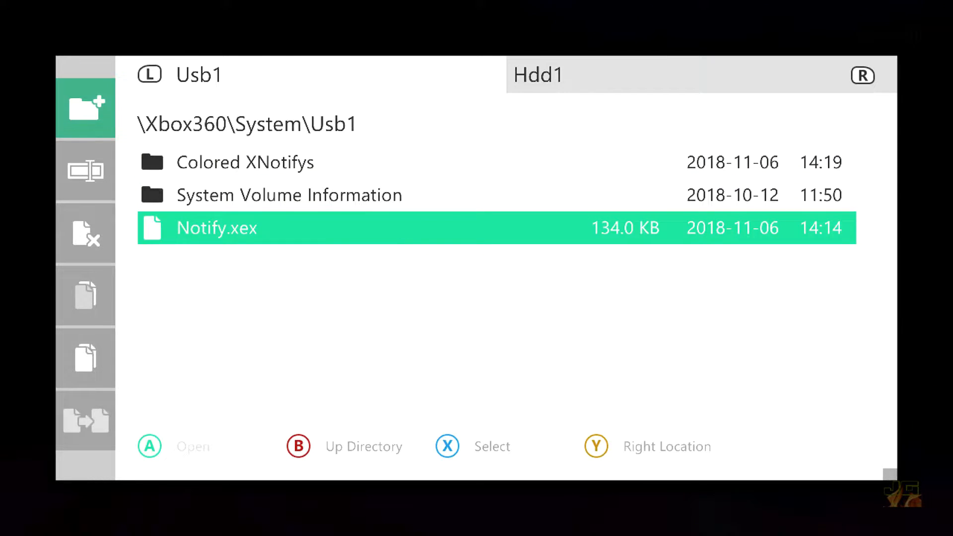
{"action": "key", "text": "up"}
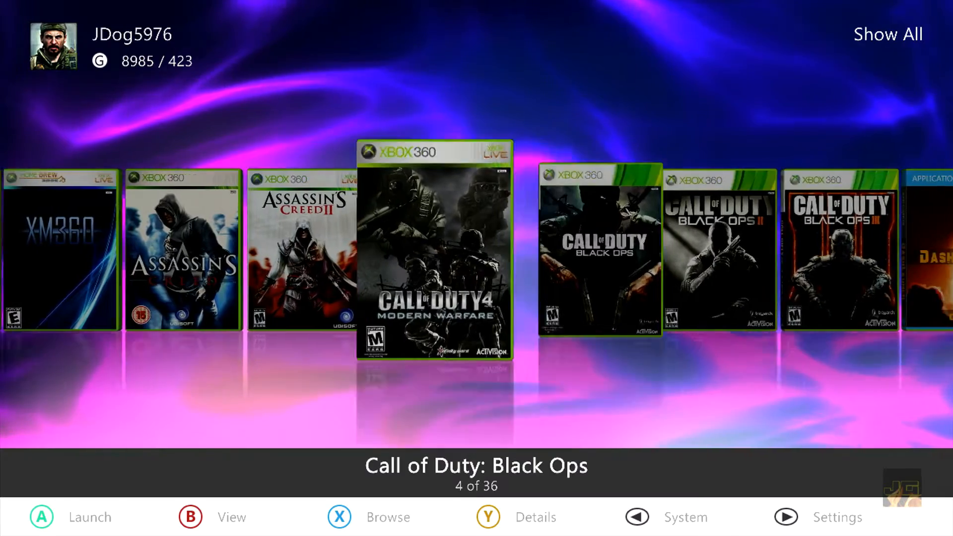
Step: Assign Usb:\Notify.xex to the plugin4 slot and check the result in the Xbox Guide
{"action": "scroll", "scroll_direction": "right", "scroll_amount": 3}
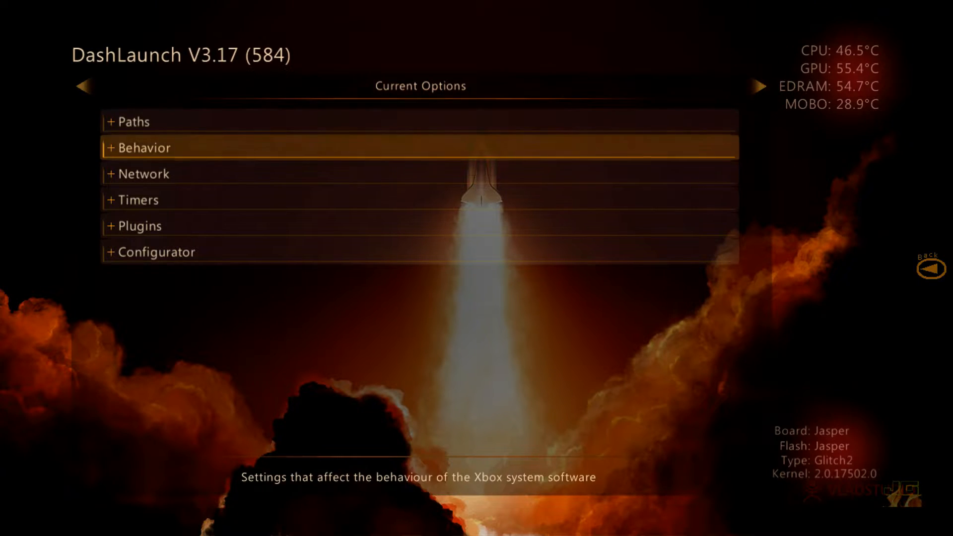
{"action": "left_click", "coordinate": [140, 226]}
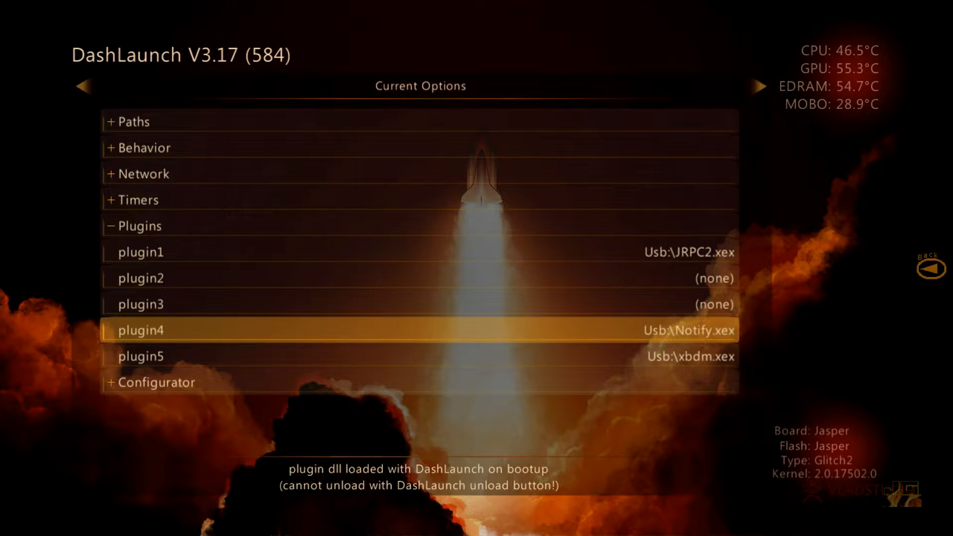
{"action": "left_click", "coordinate": [419, 330]}
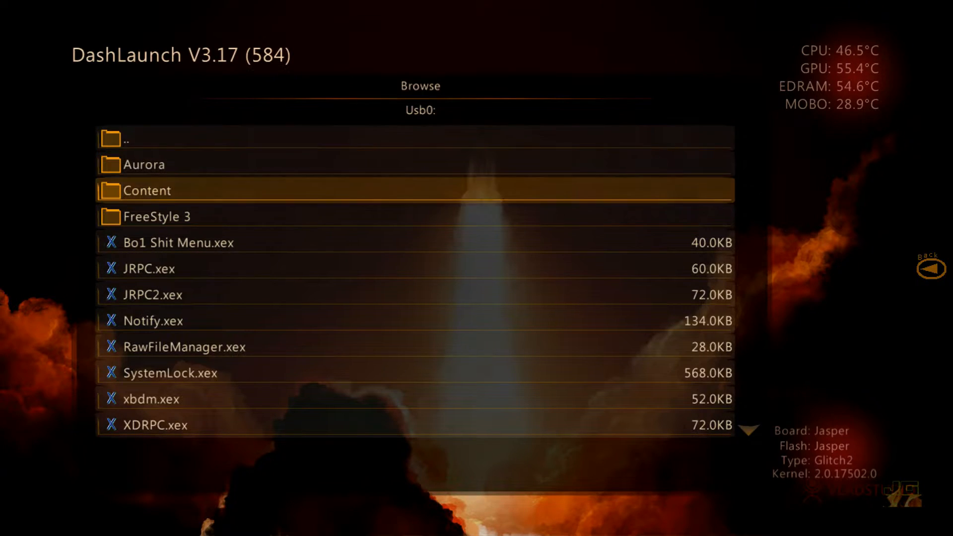
{"action": "scroll", "scroll_direction": "down", "scroll_amount": 3}
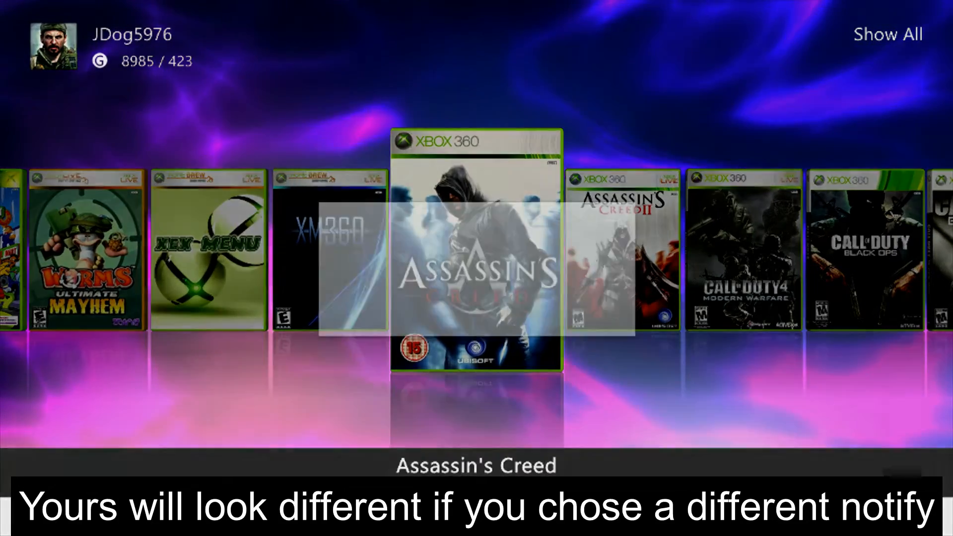
{"action": "key", "text": "guide"}
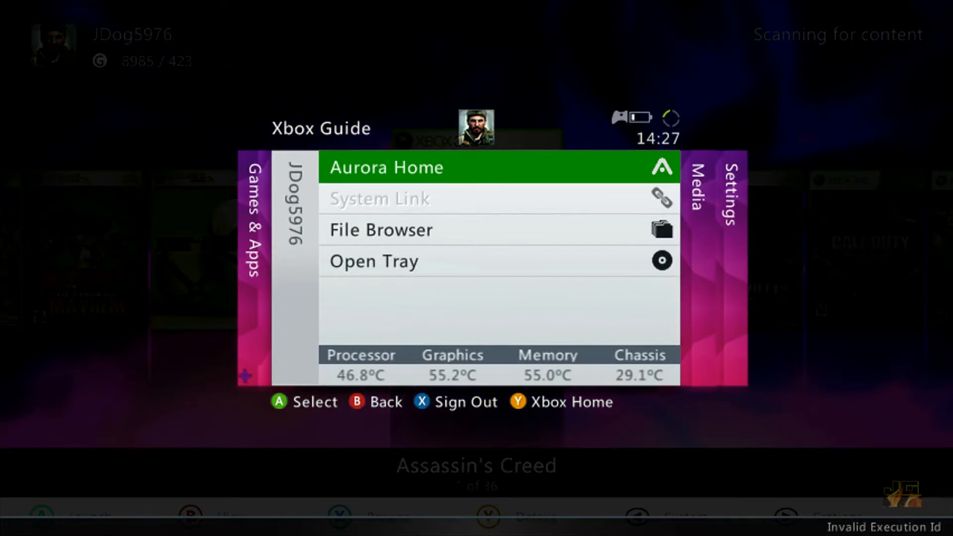